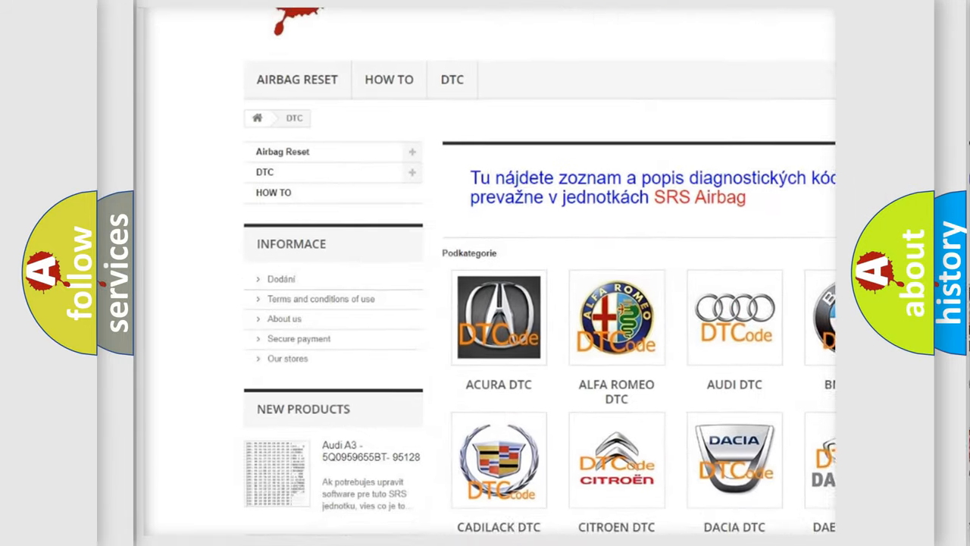
pyautogui.scroll(-3)
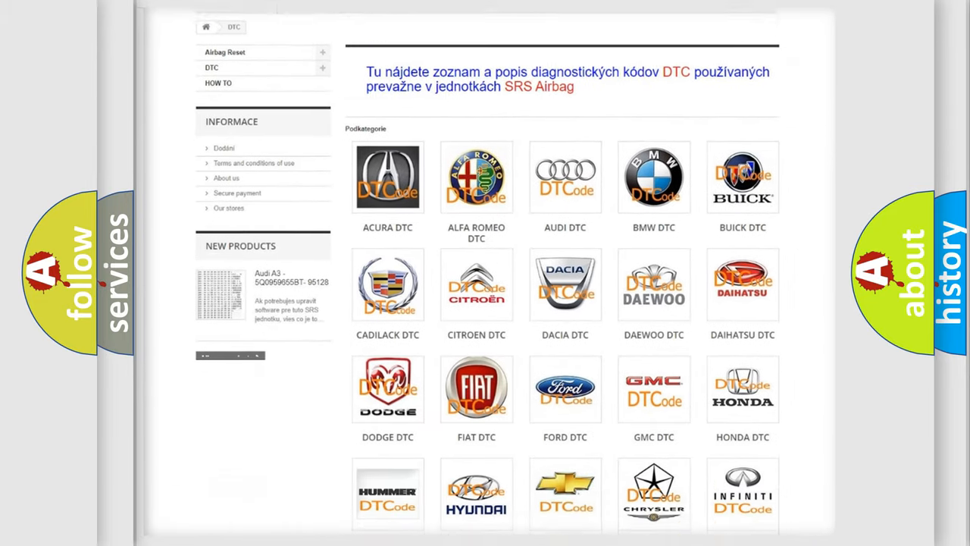
pyautogui.scroll(-3)
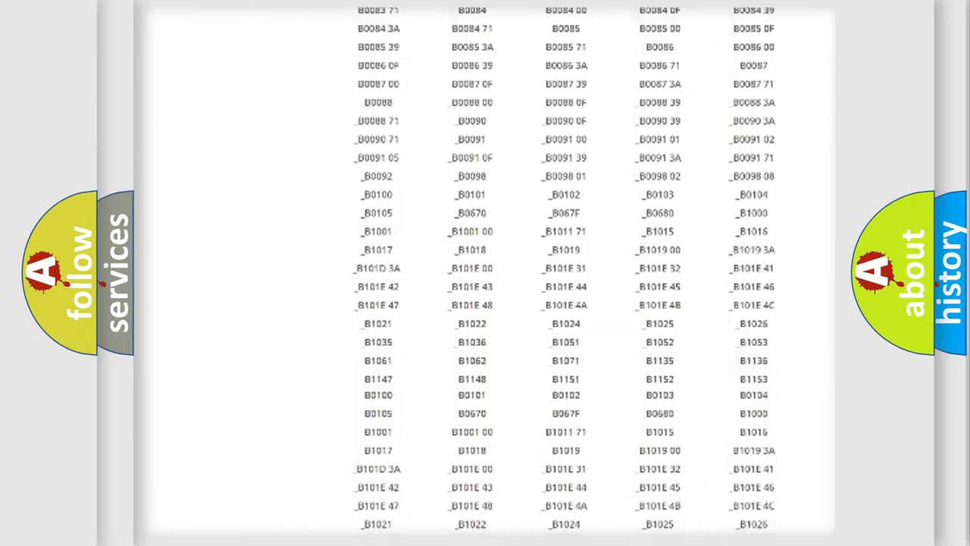
pyautogui.scroll(-3)
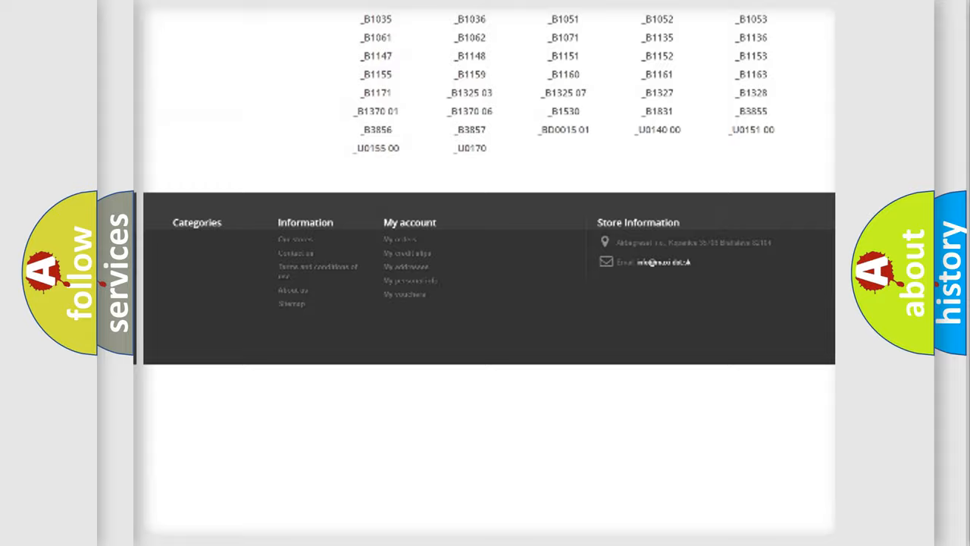